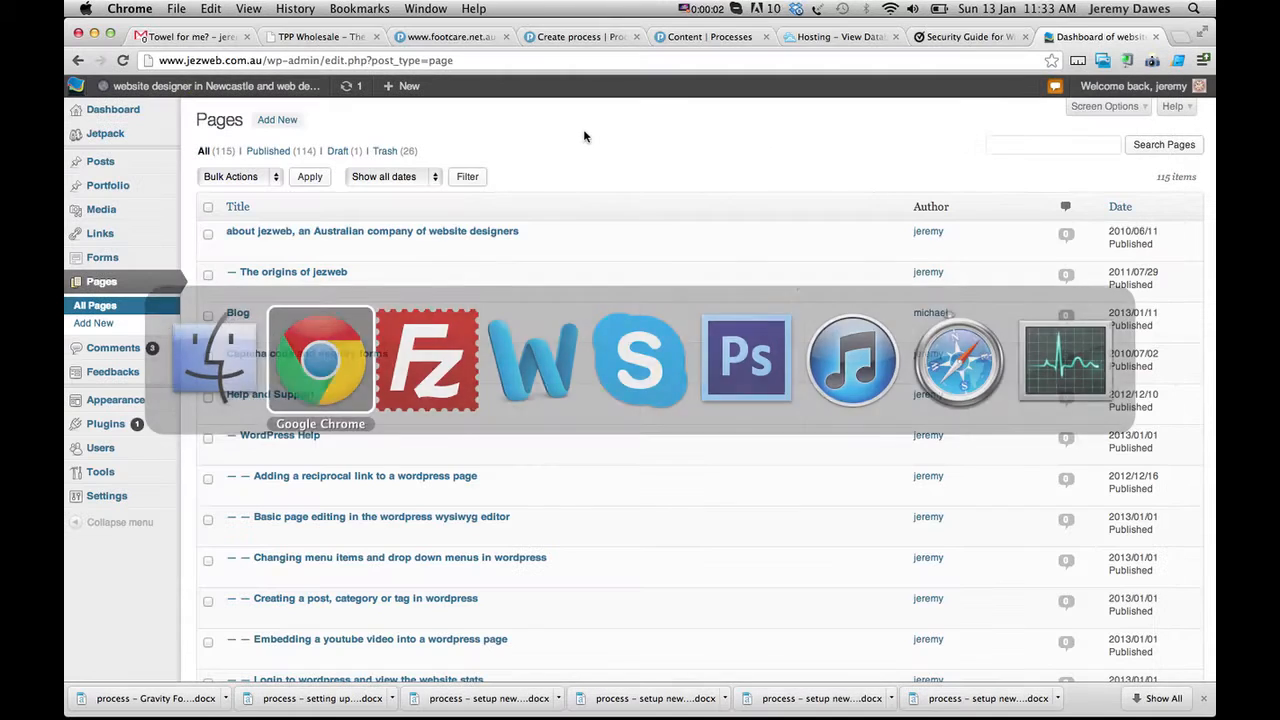
Step: Check all pages in the list and pick Edit from Bulk Actions
{"action": "left_click", "coordinate": [238, 206]}
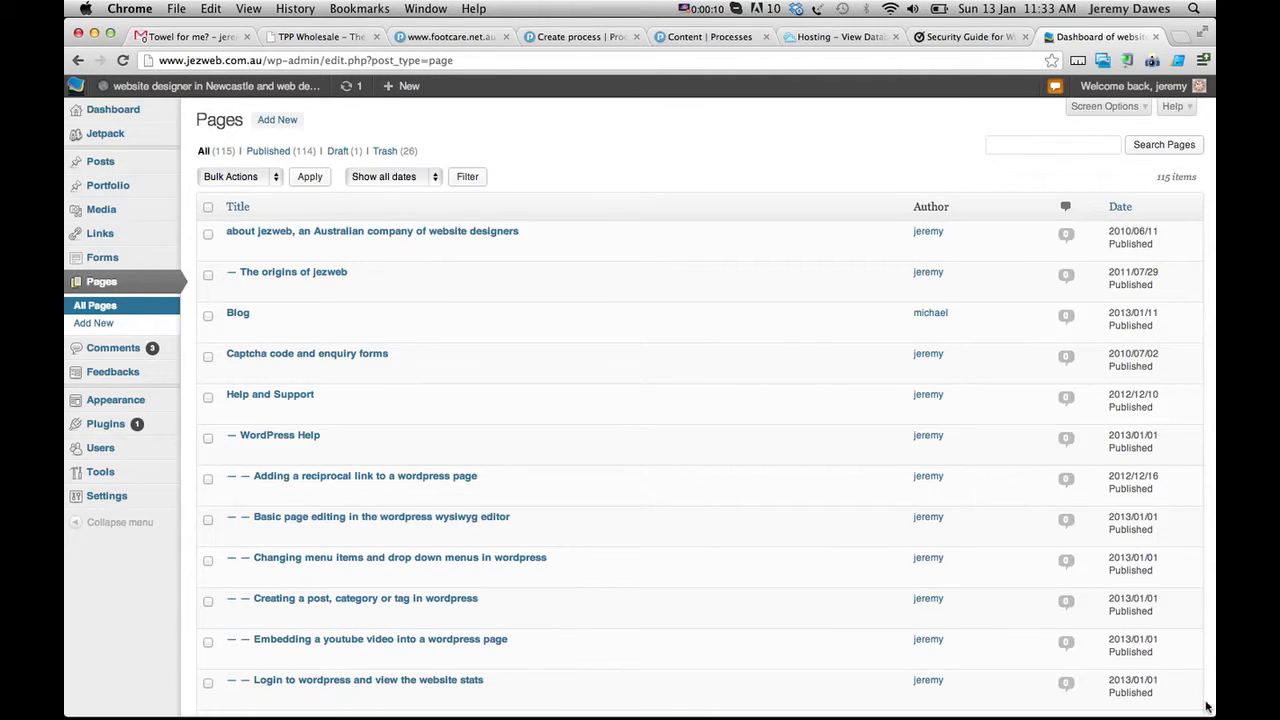
{"action": "mouse_move", "coordinate": [372, 232]}
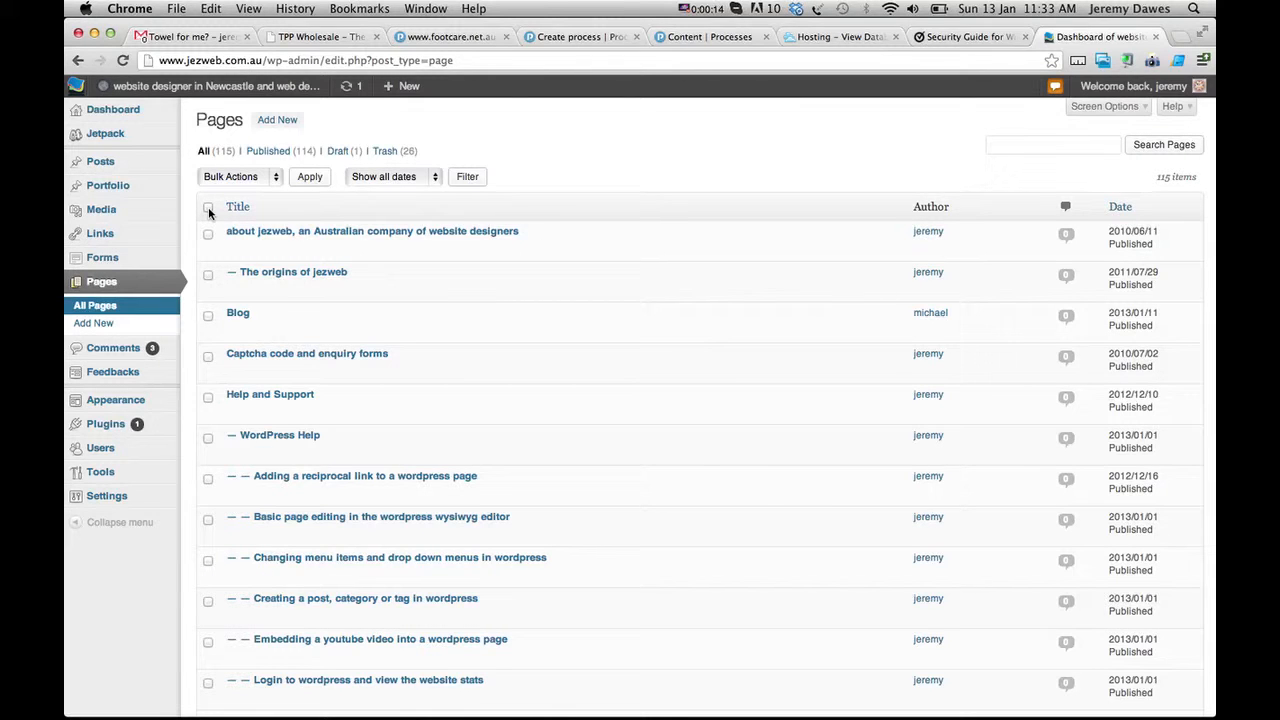
{"action": "left_click", "coordinate": [208, 206]}
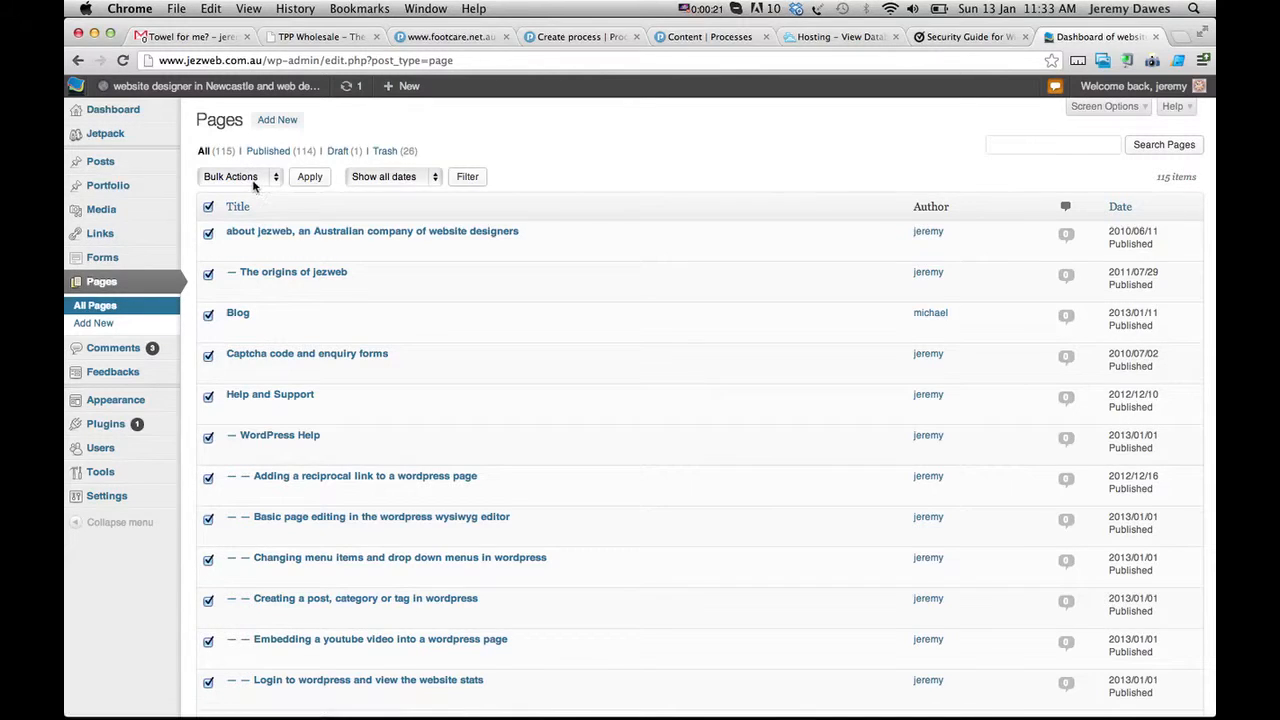
{"action": "left_click", "coordinate": [236, 176]}
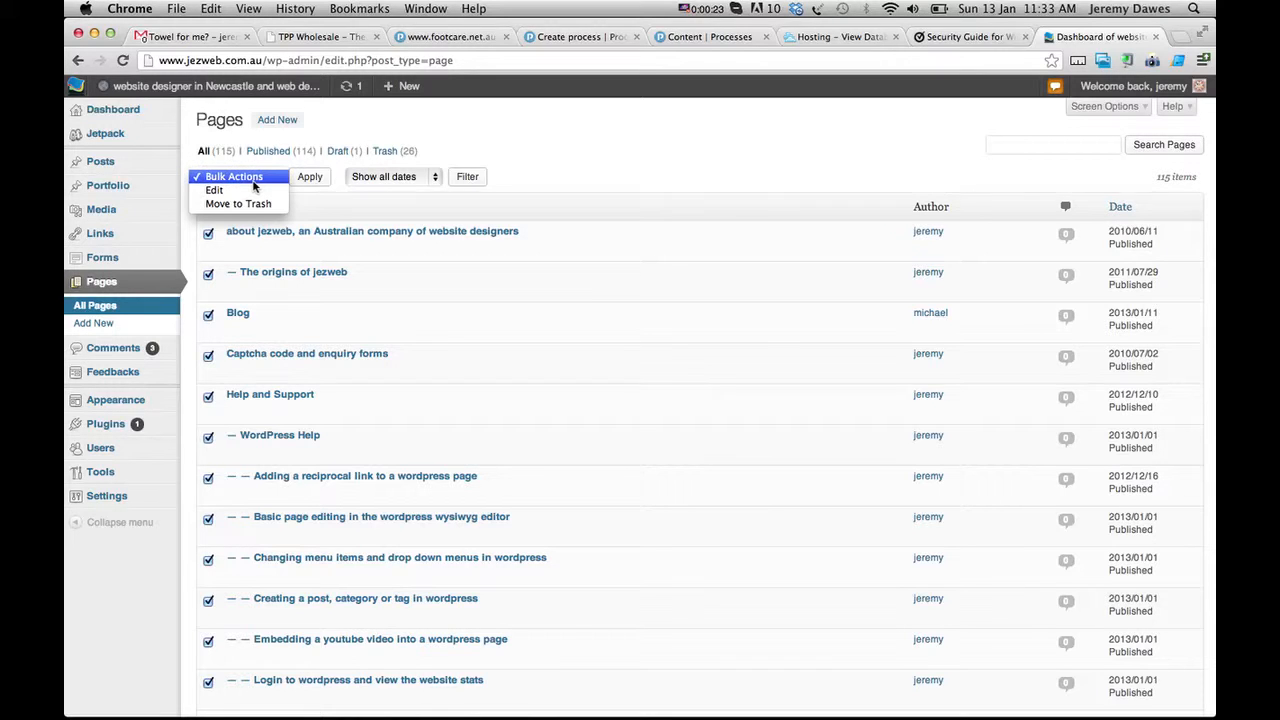
{"action": "left_click", "coordinate": [212, 190]}
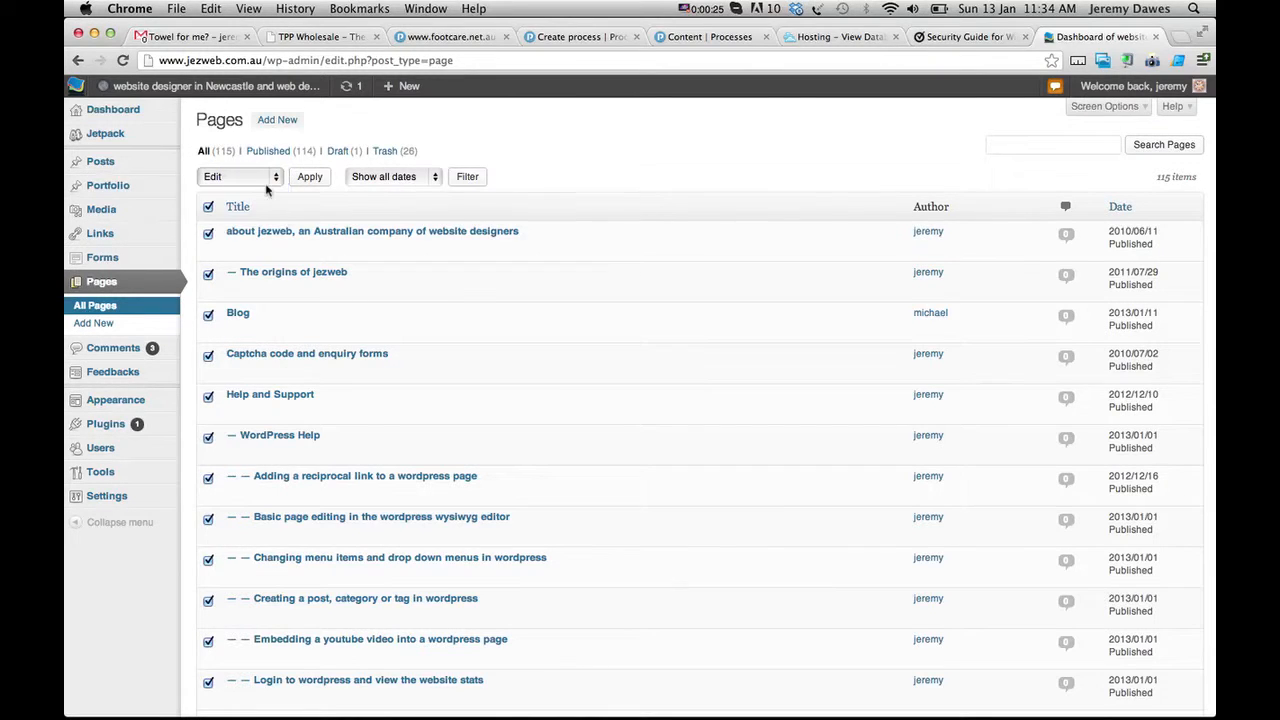
Step: In Bulk Edit, set Template to 'With Rigth SideBar' and update every page
{"action": "left_click", "coordinate": [308, 176]}
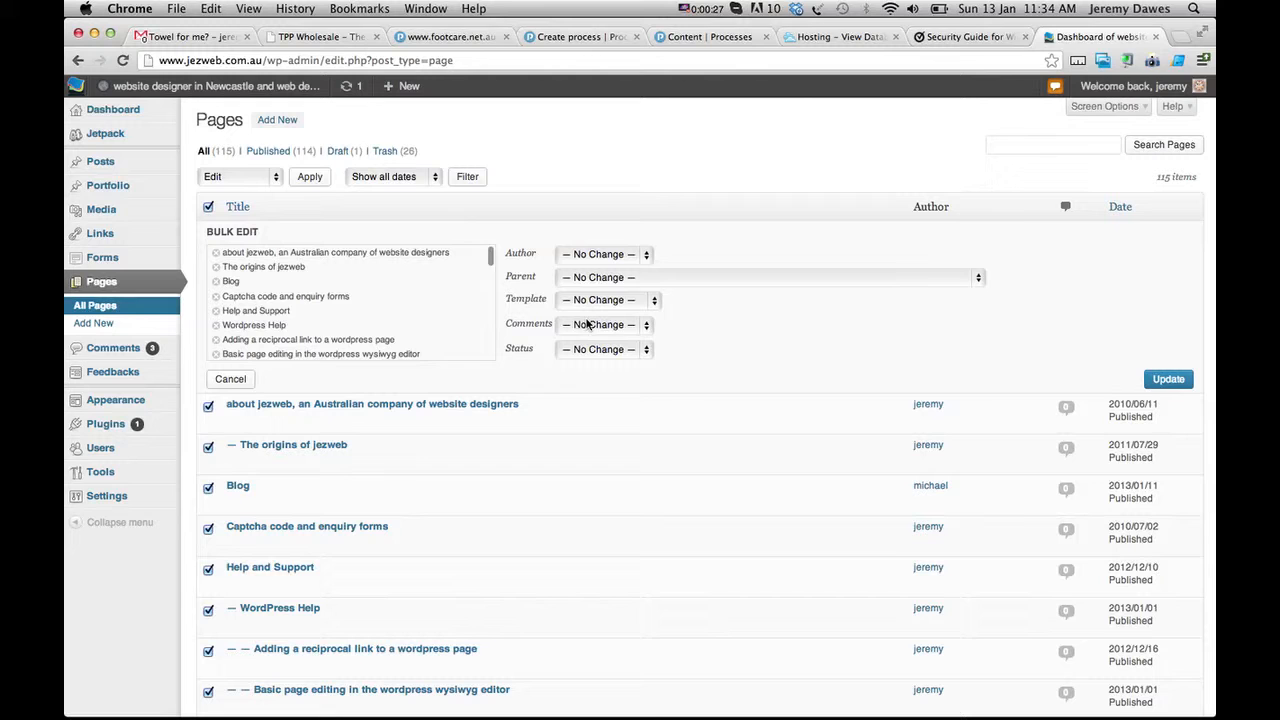
{"action": "left_click", "coordinate": [608, 300]}
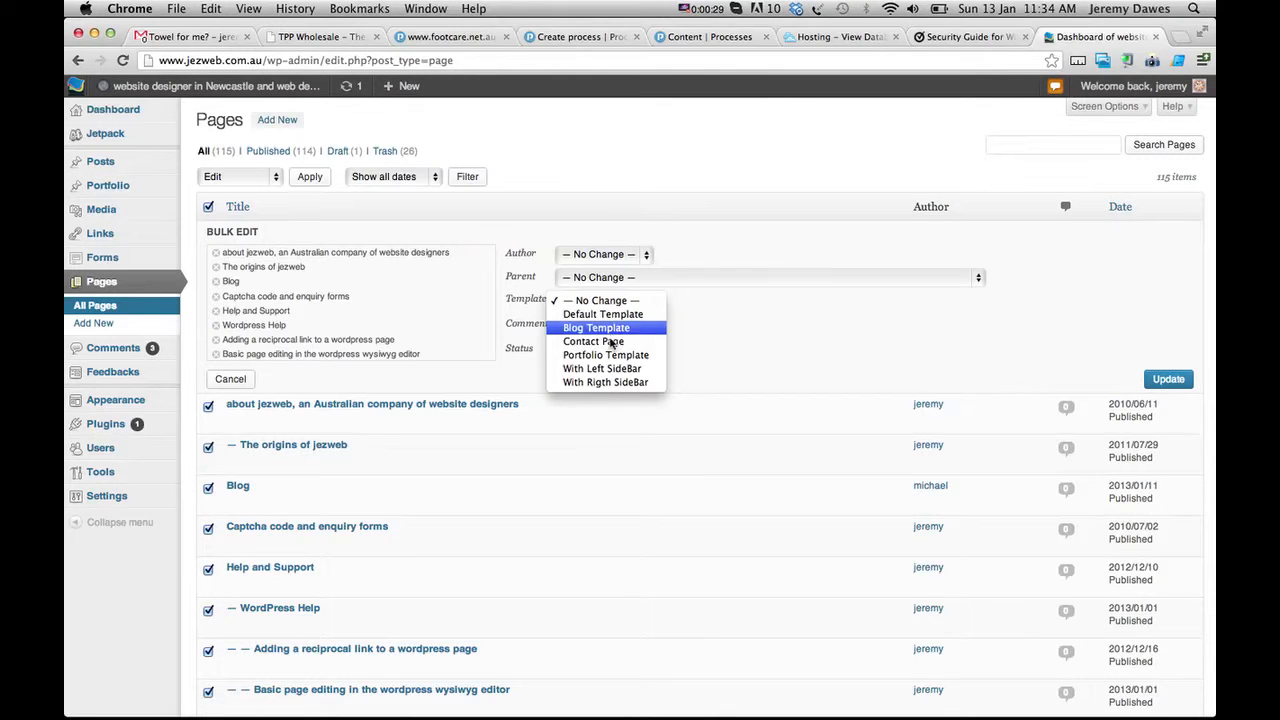
{"action": "left_click", "coordinate": [604, 382]}
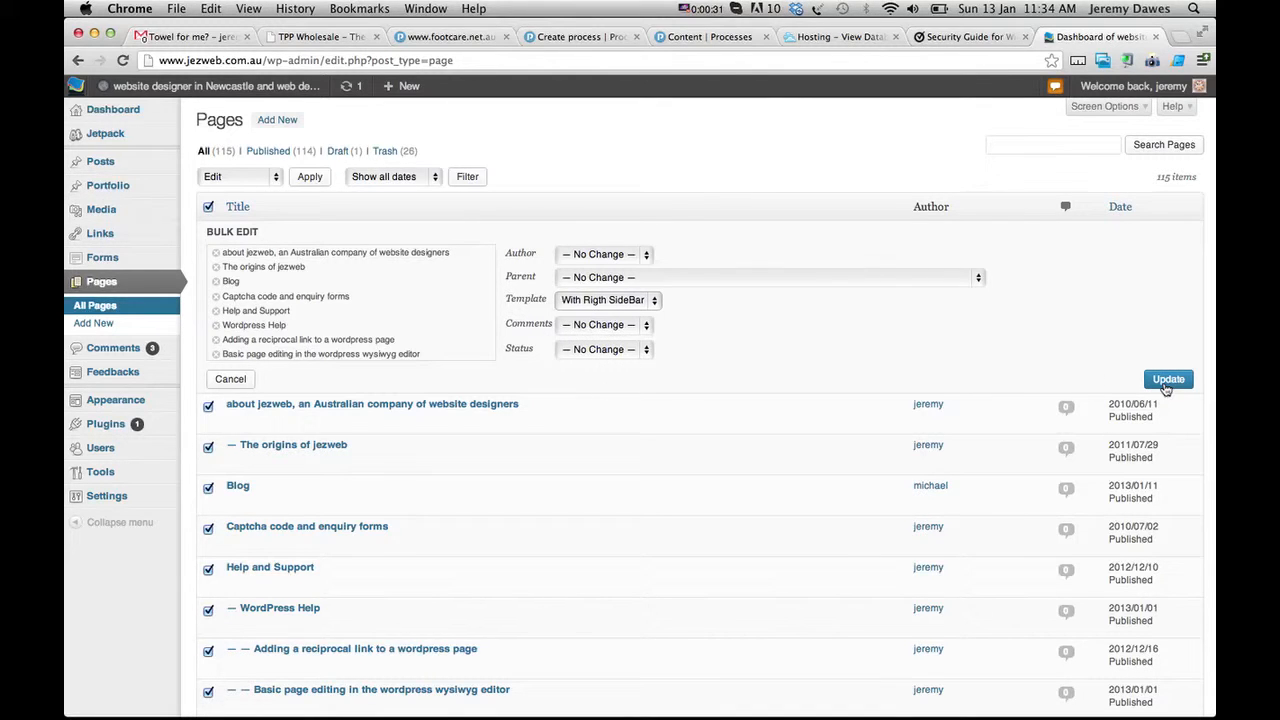
{"action": "left_click", "coordinate": [1168, 380]}
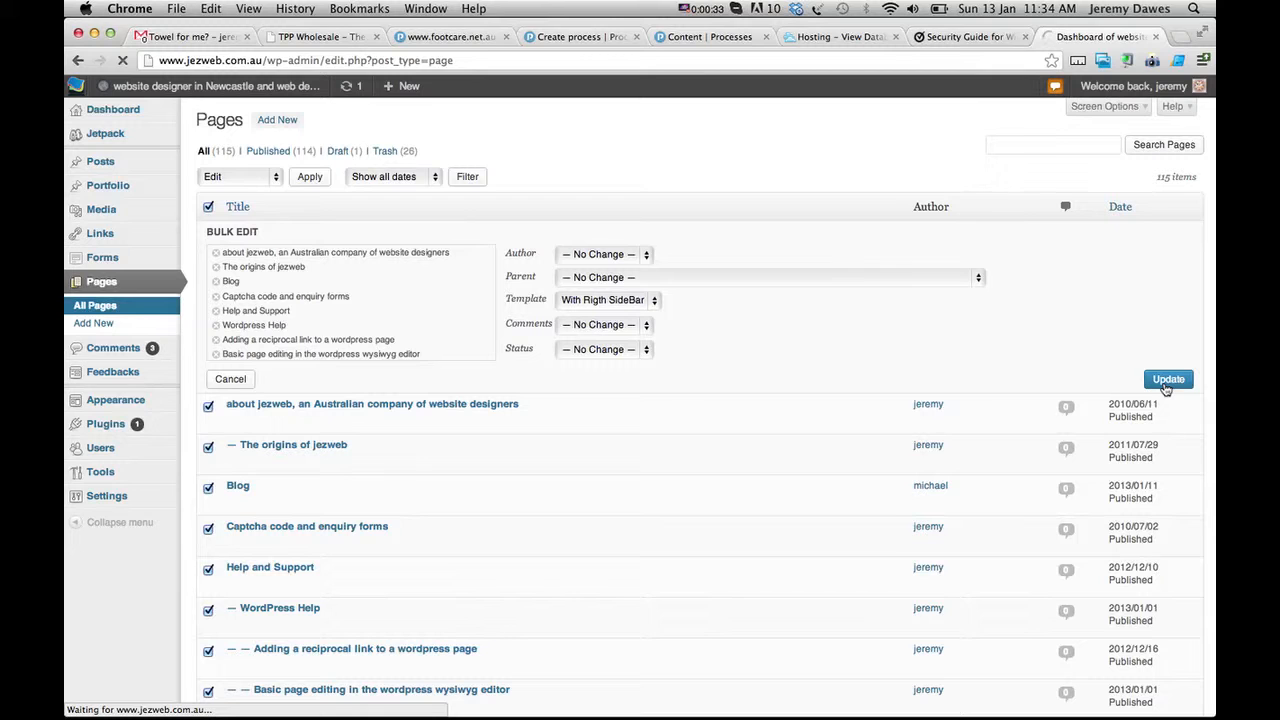
{"action": "left_click", "coordinate": [1168, 380]}
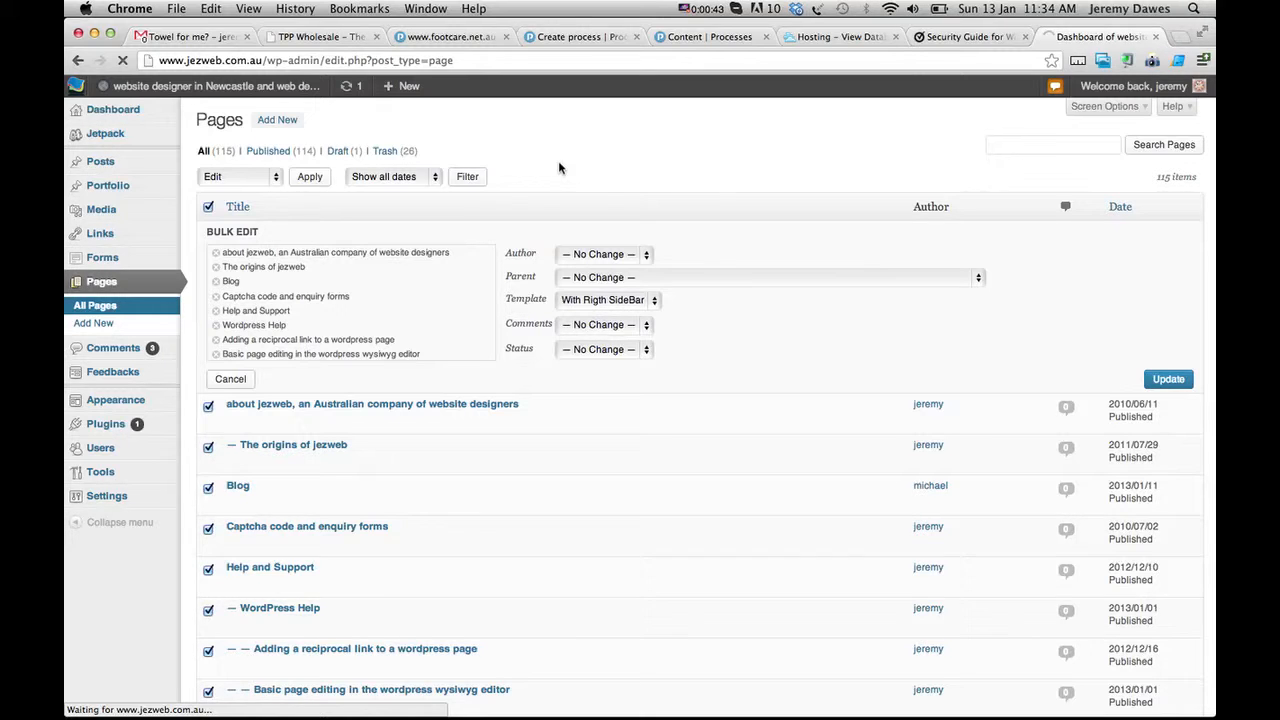
{"action": "left_click", "coordinate": [1168, 378]}
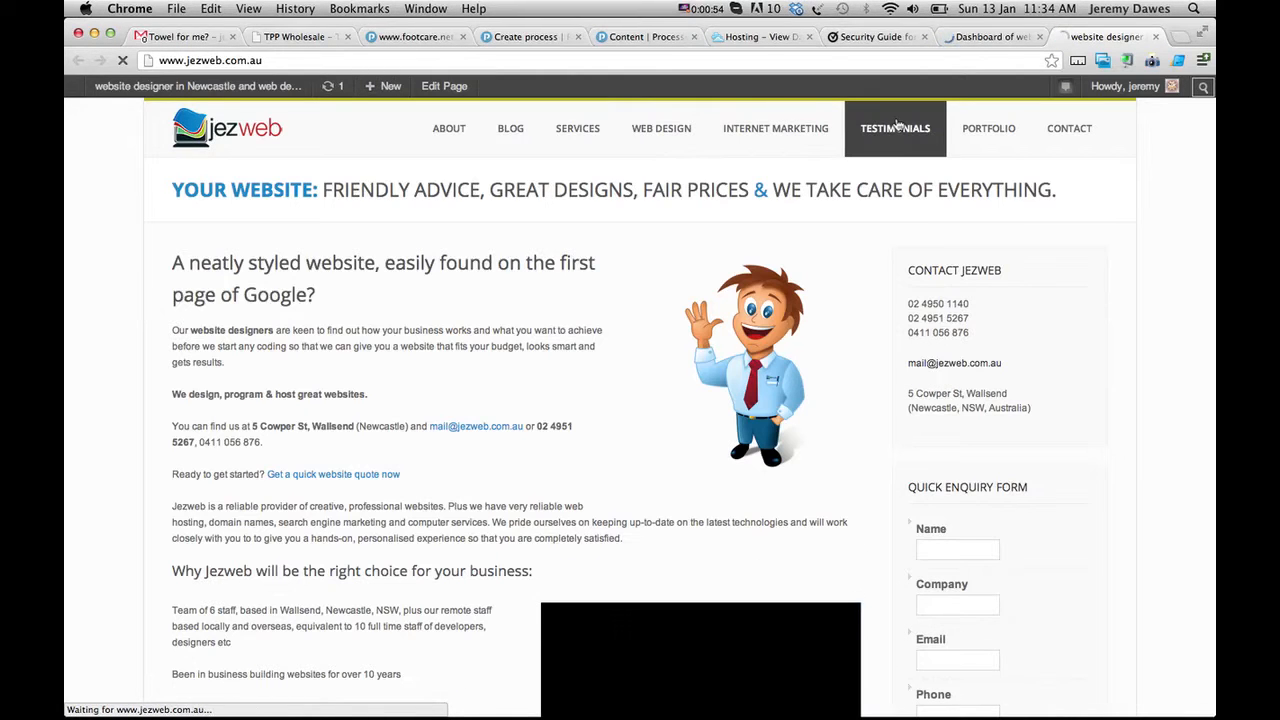
Step: Visit Testimonials, then load the Internet Marketing services page, reloading after the error
{"action": "left_click", "coordinate": [896, 128]}
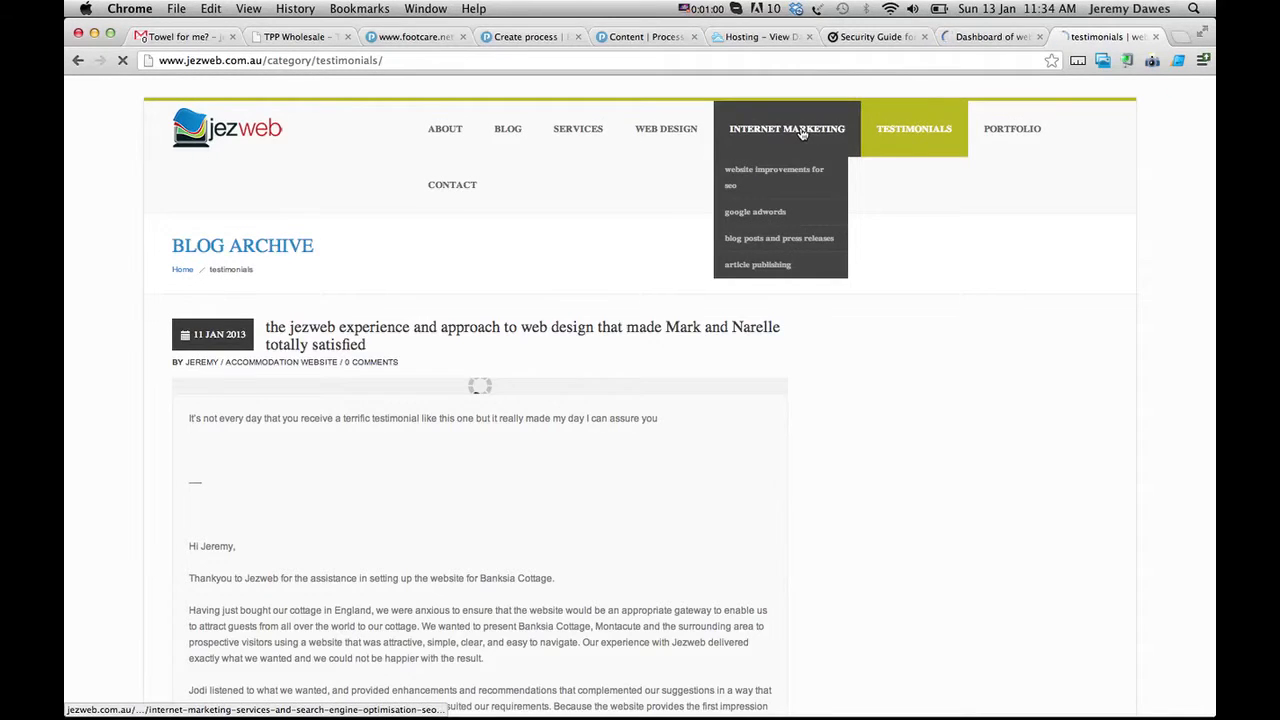
{"action": "left_click", "coordinate": [772, 176]}
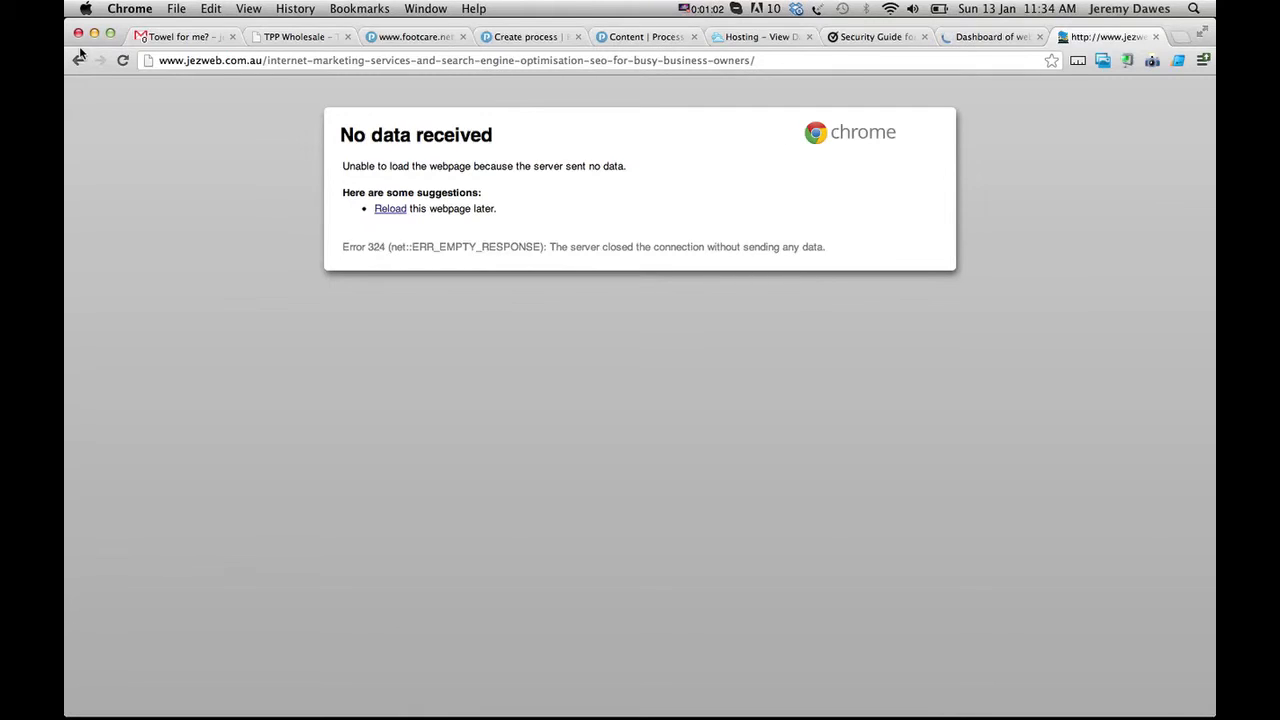
{"action": "left_click", "coordinate": [122, 60]}
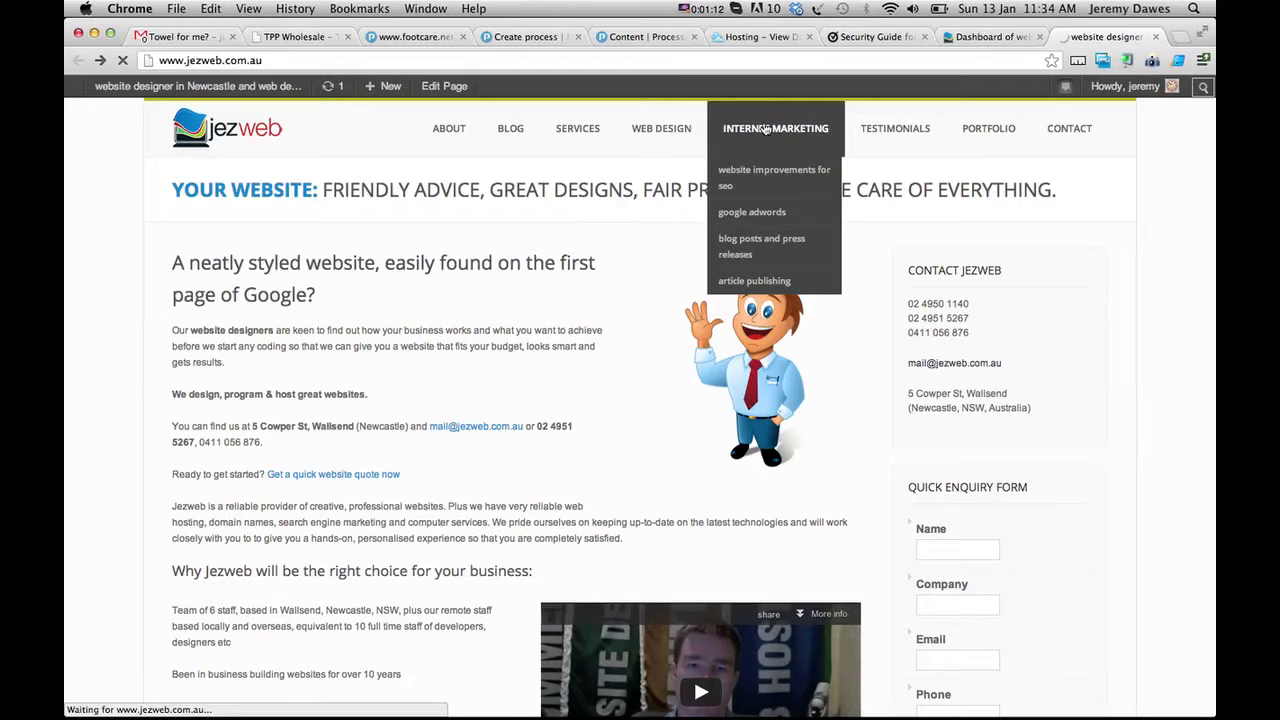
{"action": "mouse_move", "coordinate": [608, 320]}
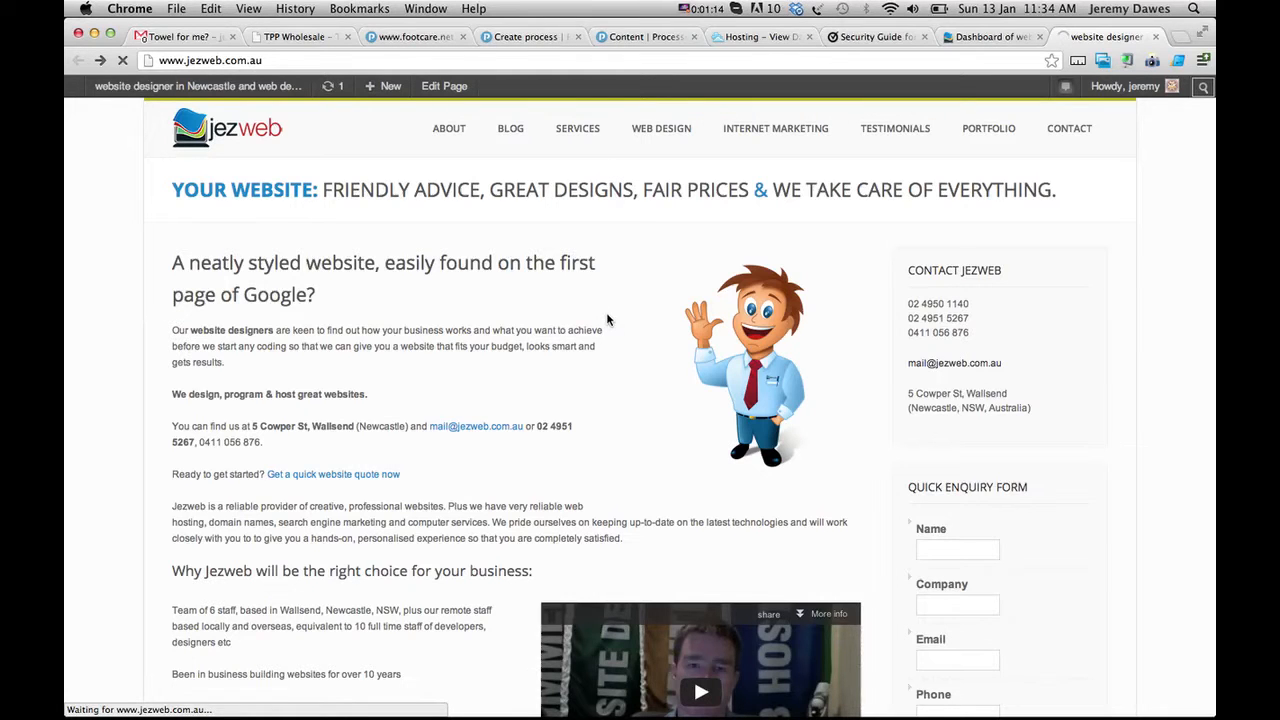
{"action": "left_click", "coordinate": [776, 128]}
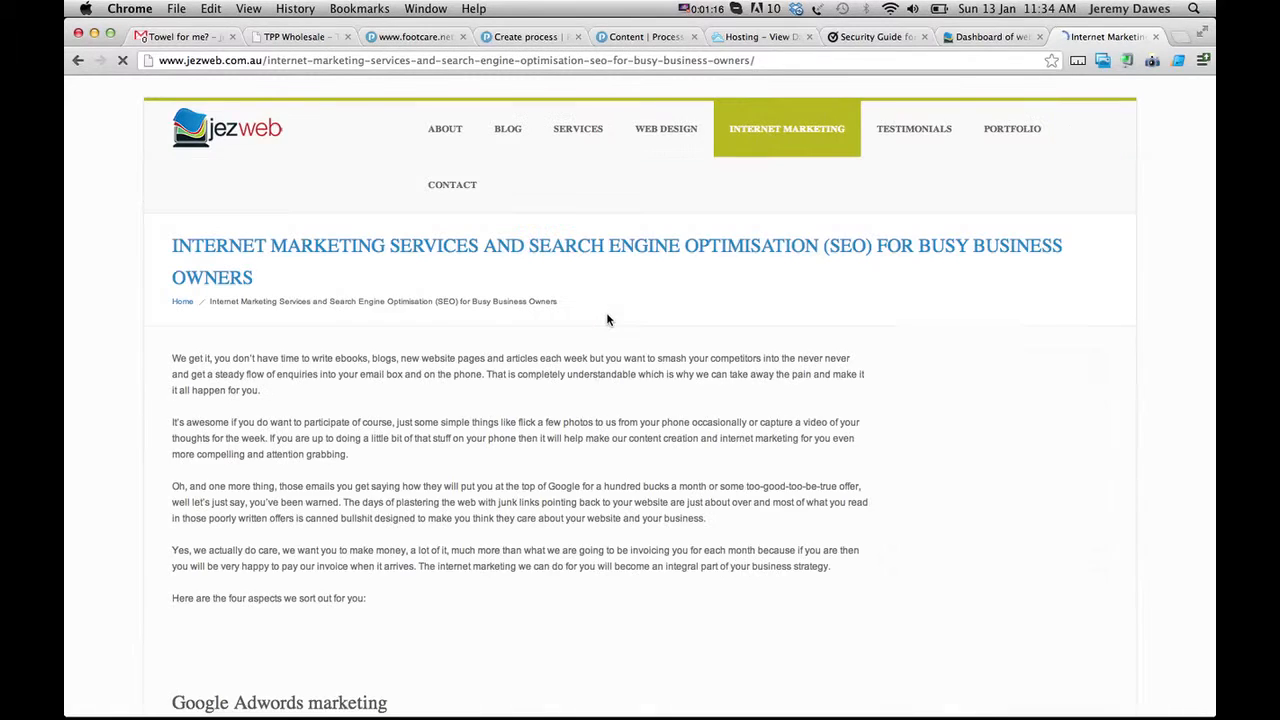